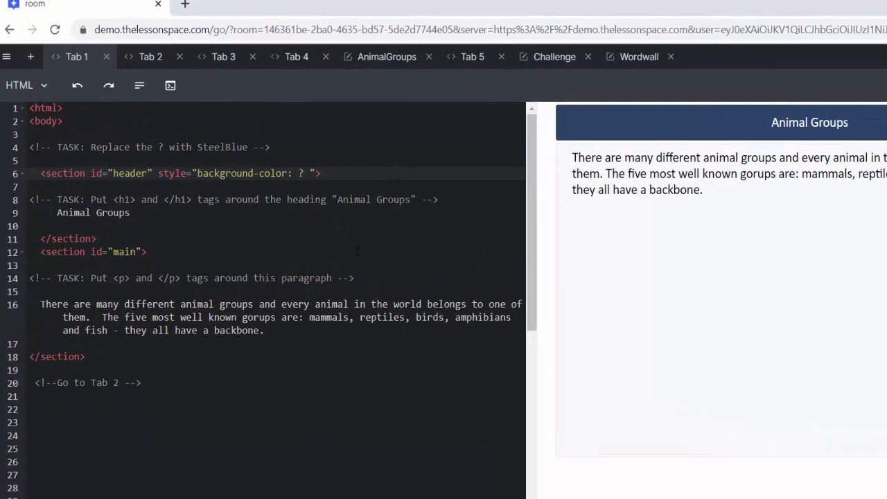
- Replace the header's background-color placeholder with SteelBlue in the Tab 1 HTML
type("Stell")
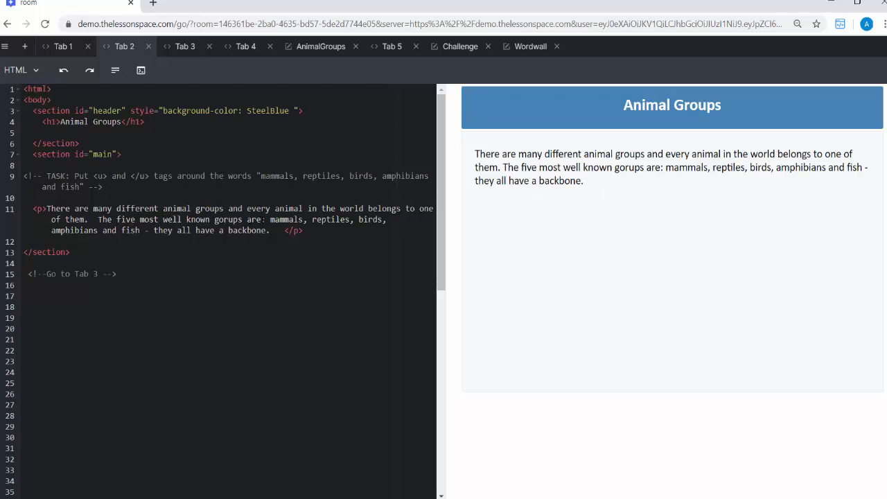
mouse_move(726, 191)
type("<u>")
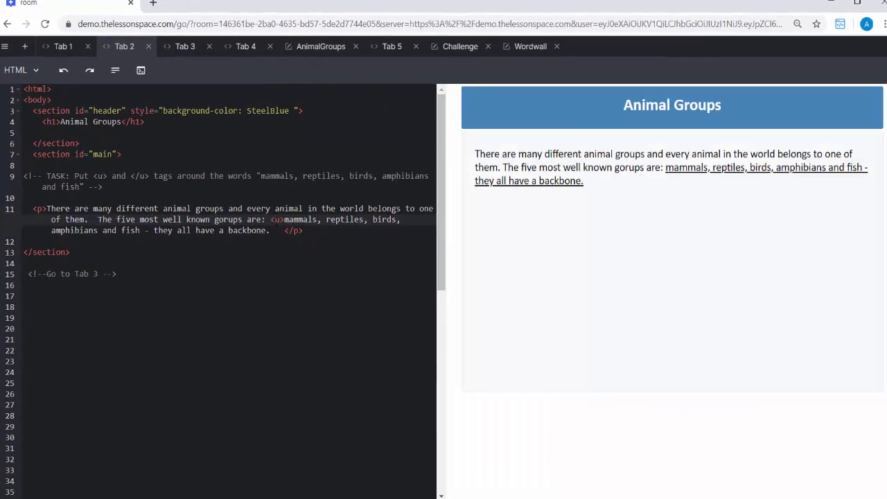
- Wrap the five animal group names from 'mammals' to 'fish' in u tags
type("</")
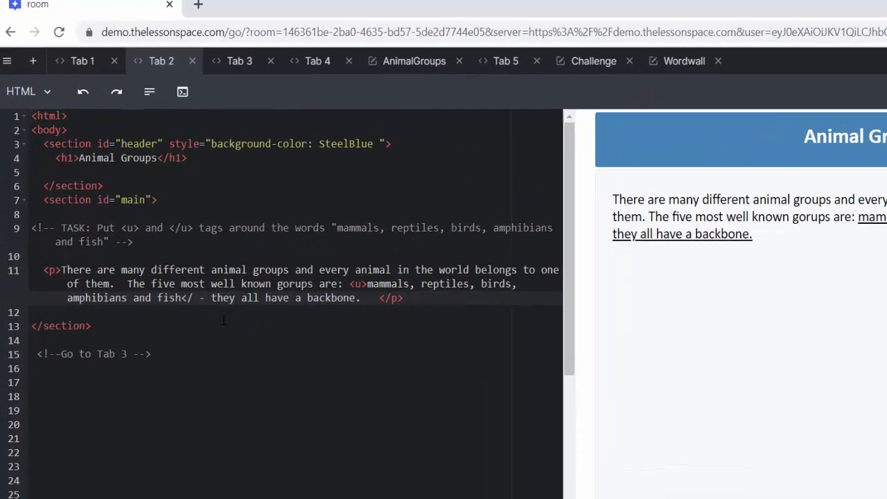
type("u")
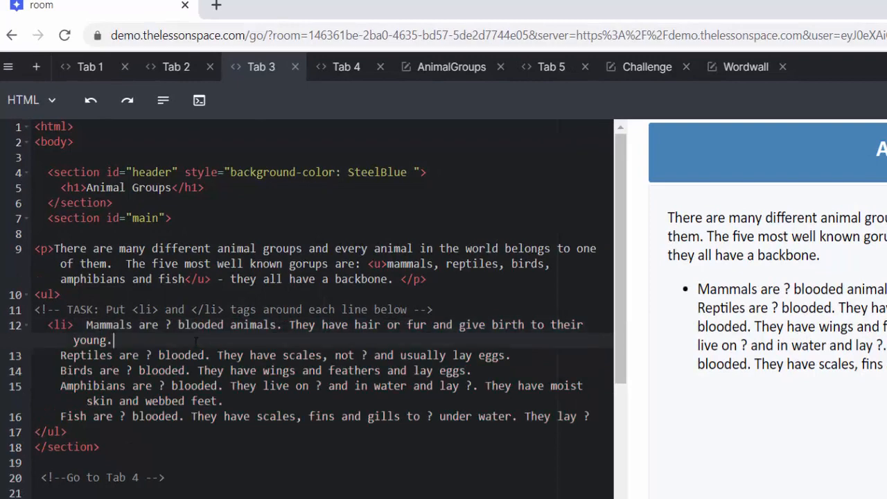
- Wrap each of the five animal fact lines in li tags to form a bulleted list
type("</")
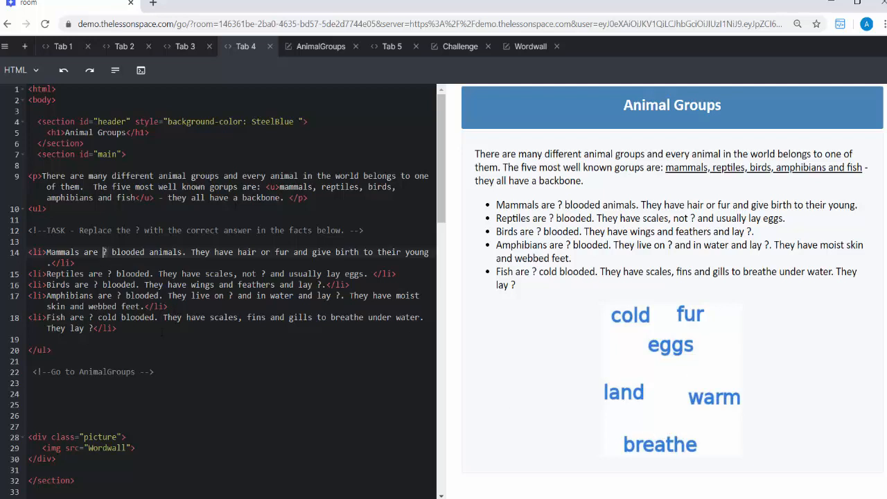
- Fill the Tab 4 fact blanks with warm, cold, not, land and eggs
type("warm")
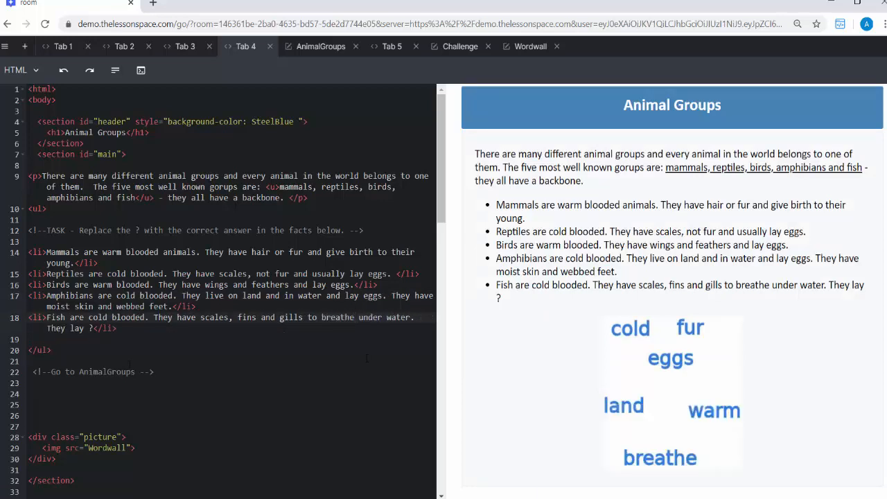
type("eggs")
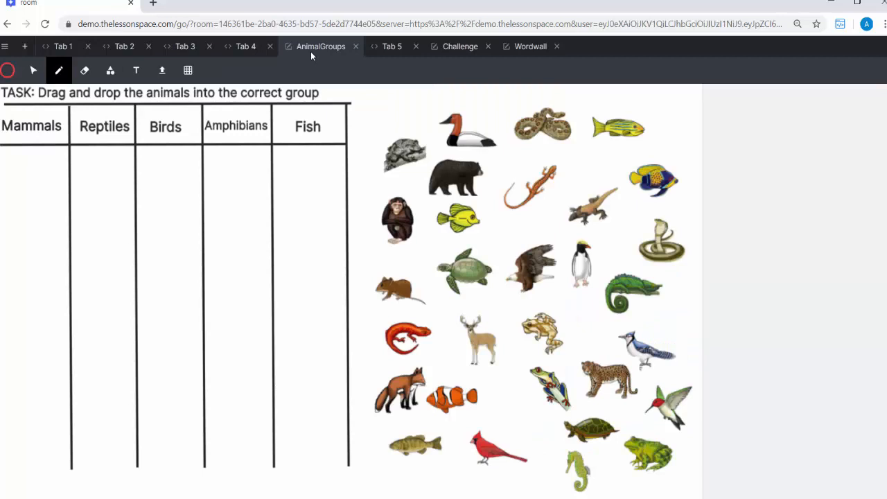
mouse_move(405, 383)
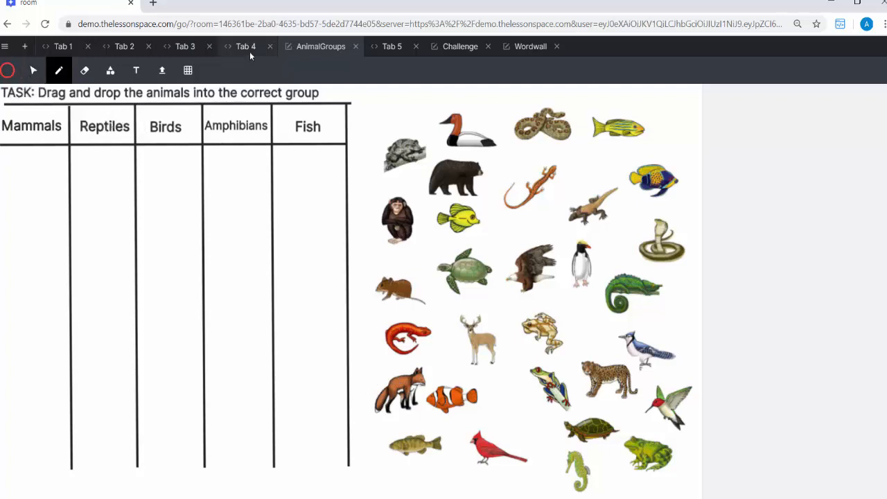
- Drag the duck into Birds and the chimpanzee into Mammals, then move on to Tab 5
left_click(247, 47)
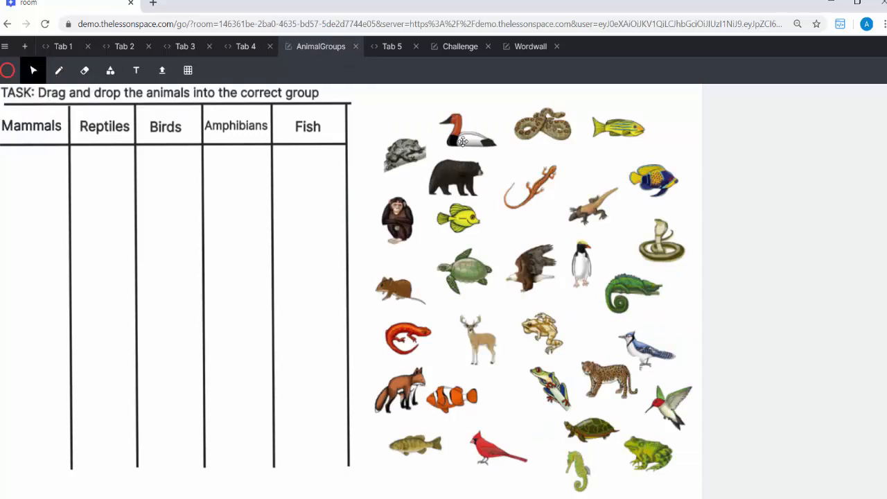
left_click_drag(464, 132, 169, 178)
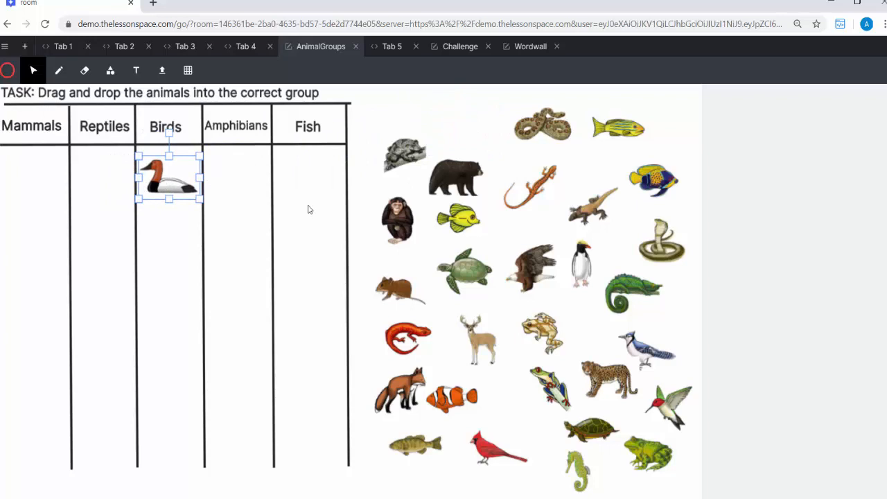
left_click_drag(397, 220, 28, 180)
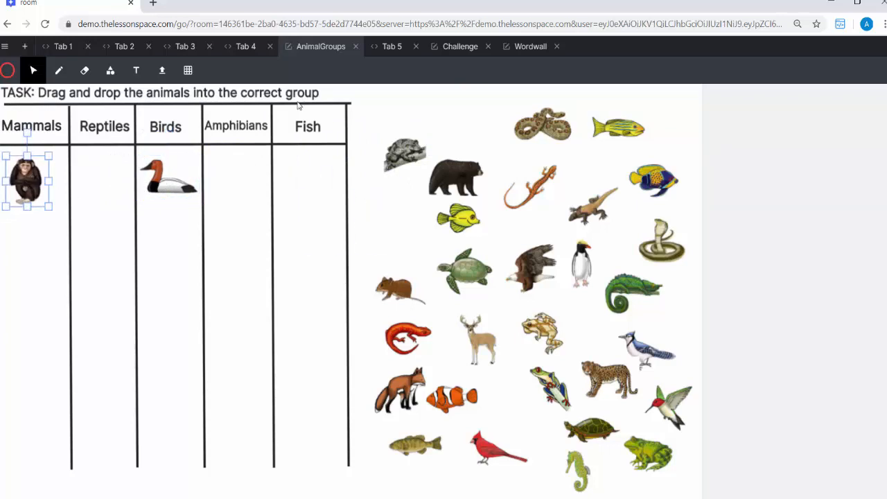
left_click(391, 47)
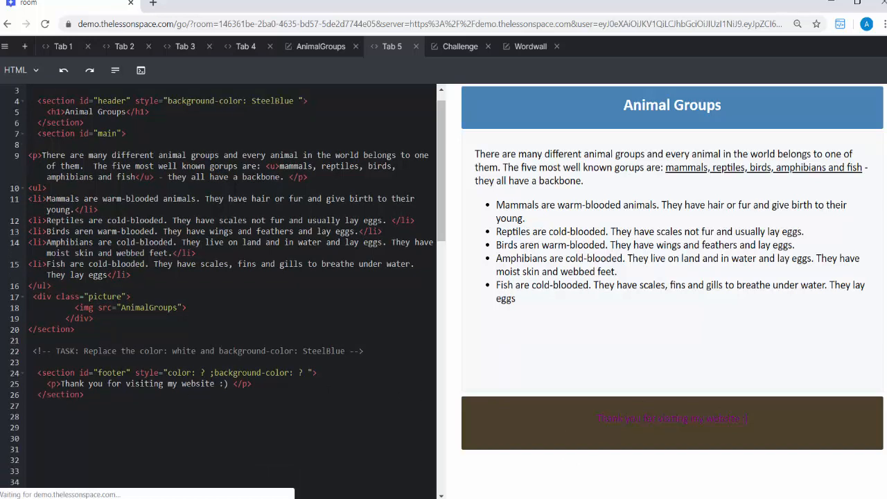
- Style the footer with color white and background-color SteelBlue, then switch to the Challenge activity
scroll("down", 3)
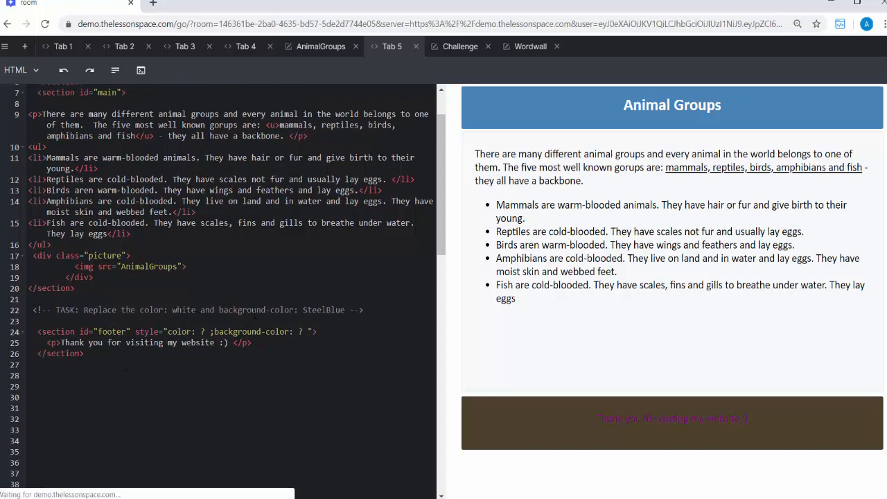
mouse_move(623, 72)
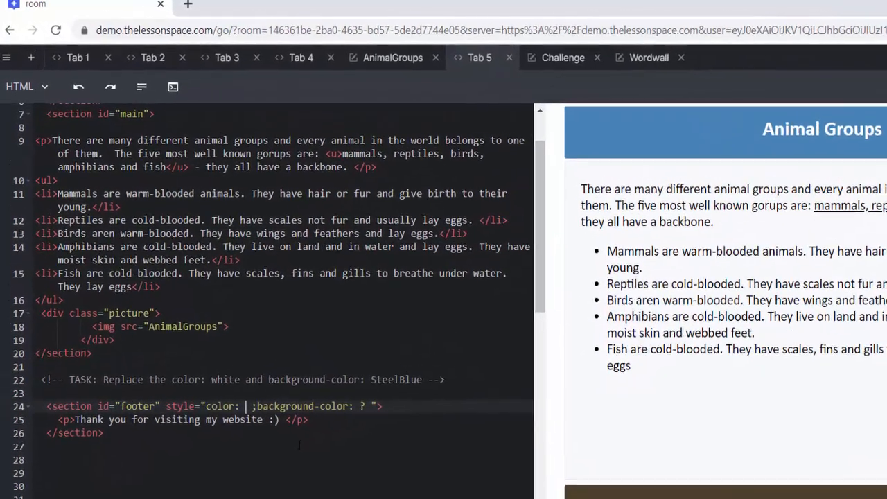
type("white")
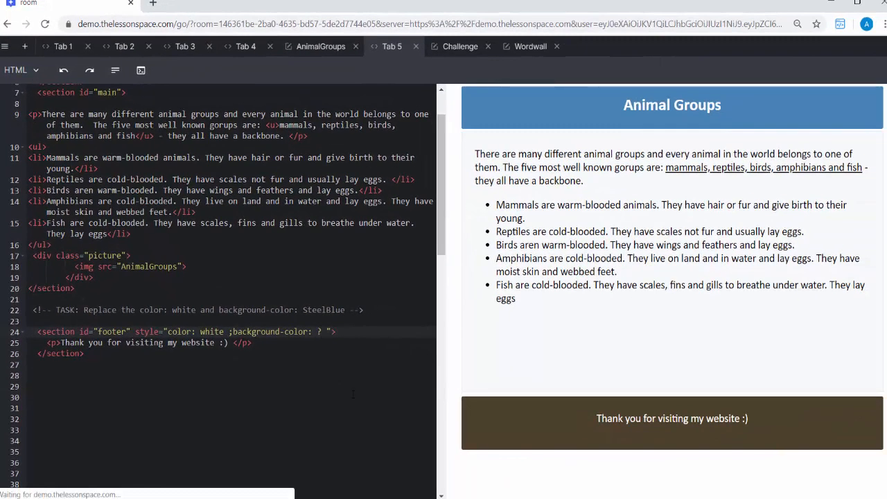
type("Steel")
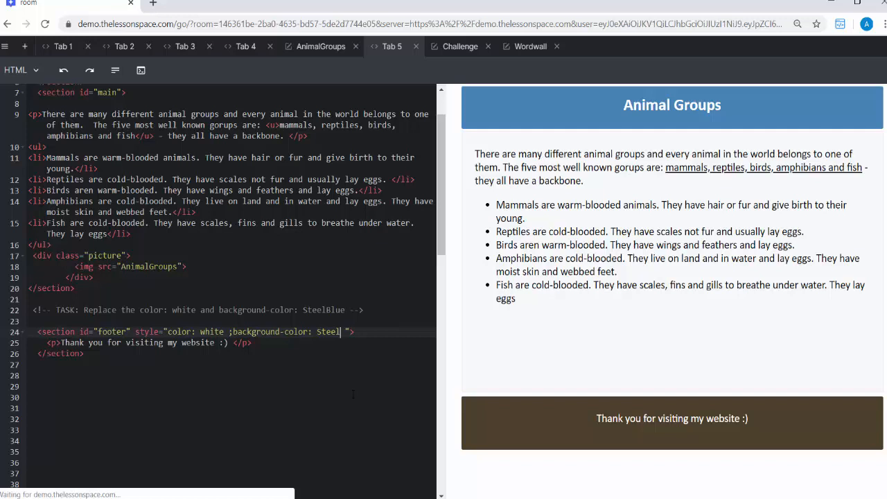
type("Blue")
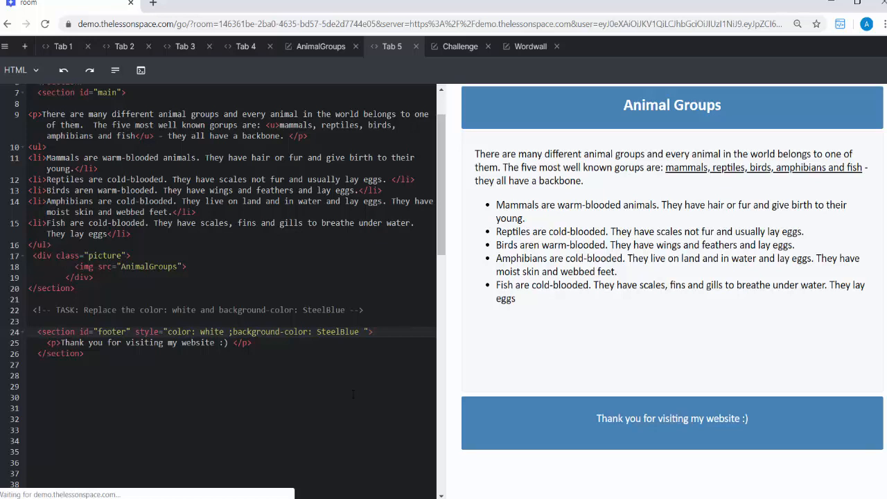
left_click(461, 47)
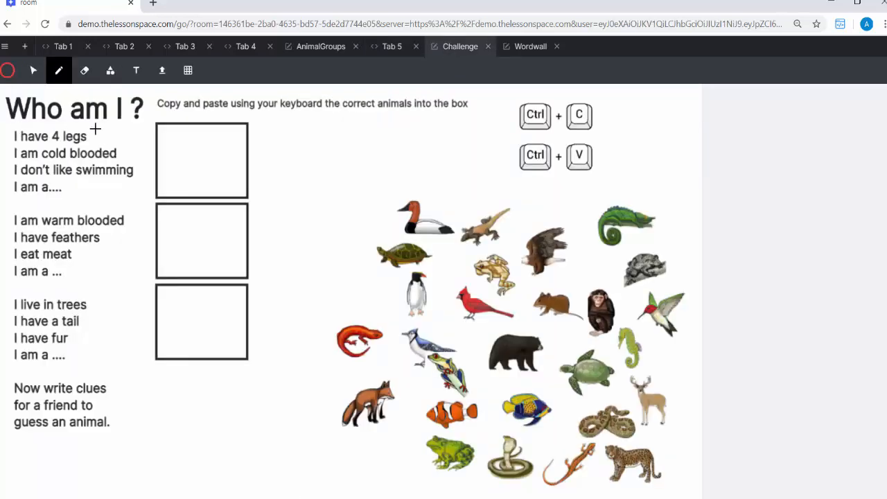
mouse_move(129, 130)
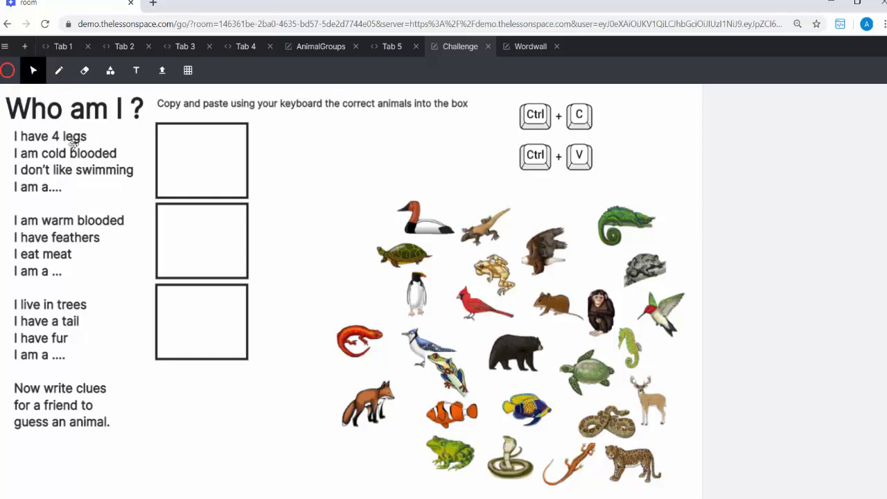
mouse_move(86, 161)
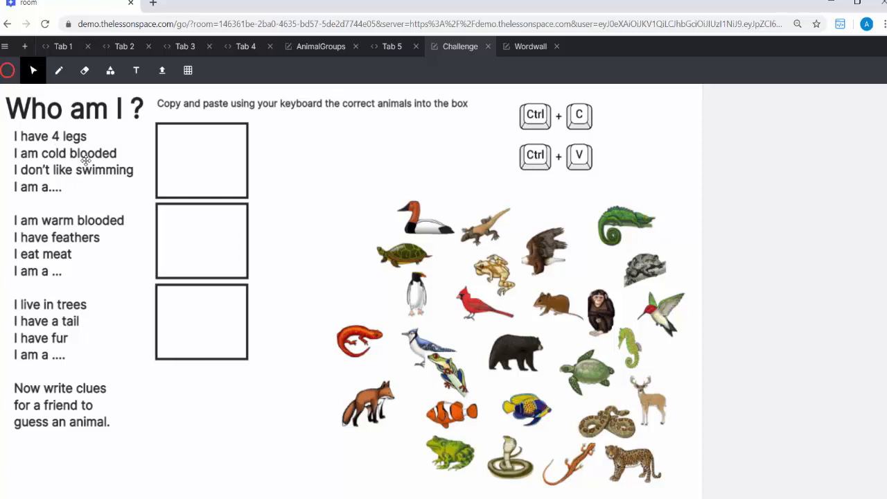
mouse_move(44, 187)
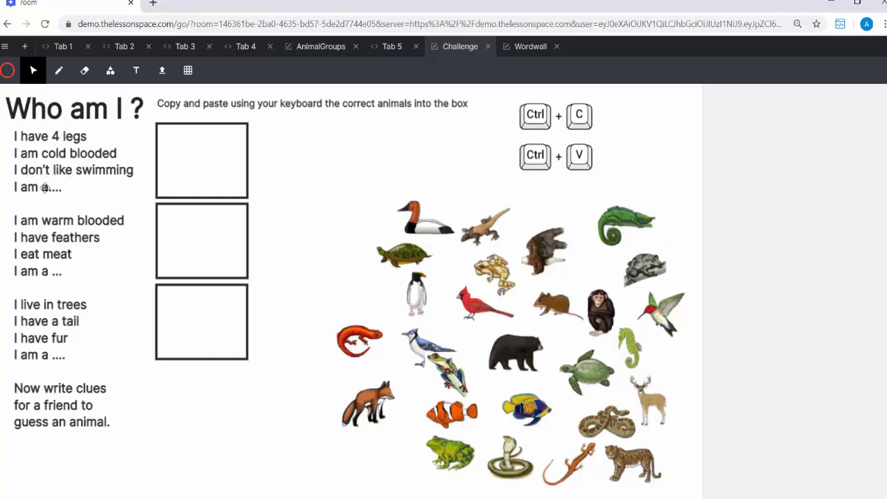
mouse_move(318, 230)
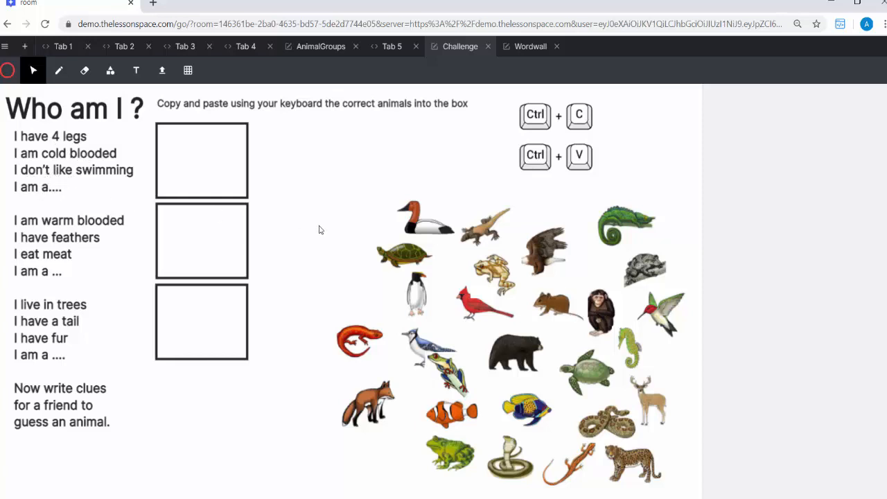
mouse_move(388, 352)
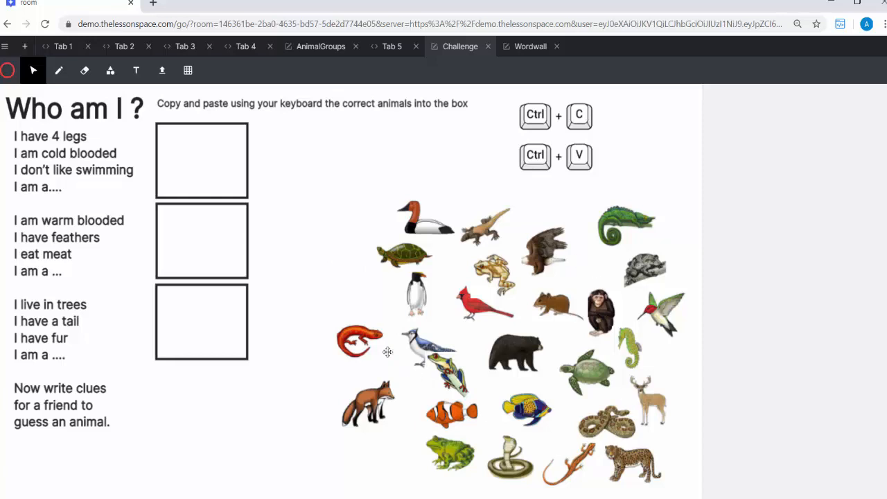
- Drag the turtle picture into the first empty 'Who am I?' answer box and deselect it
left_click(405, 258)
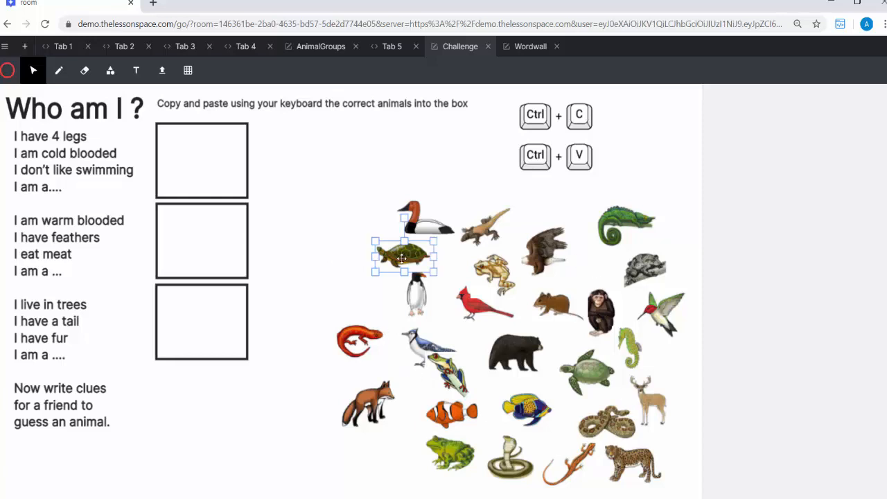
mouse_move(244, 187)
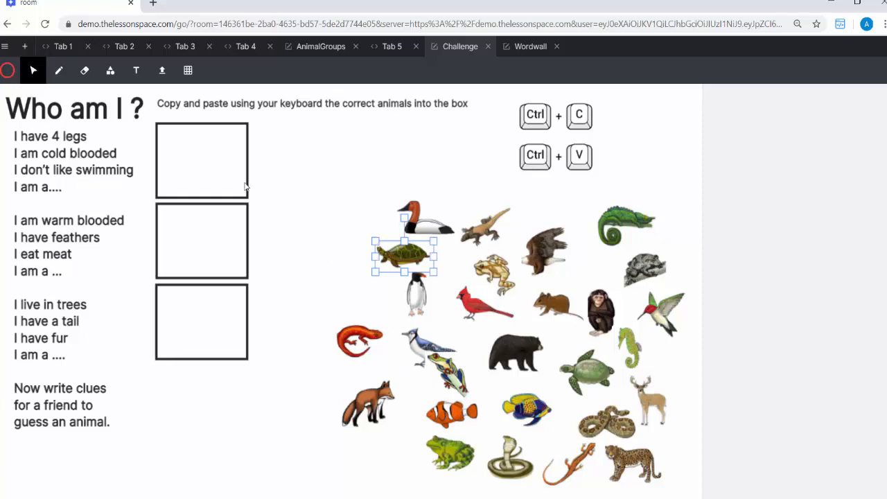
left_click_drag(405, 253, 419, 270)
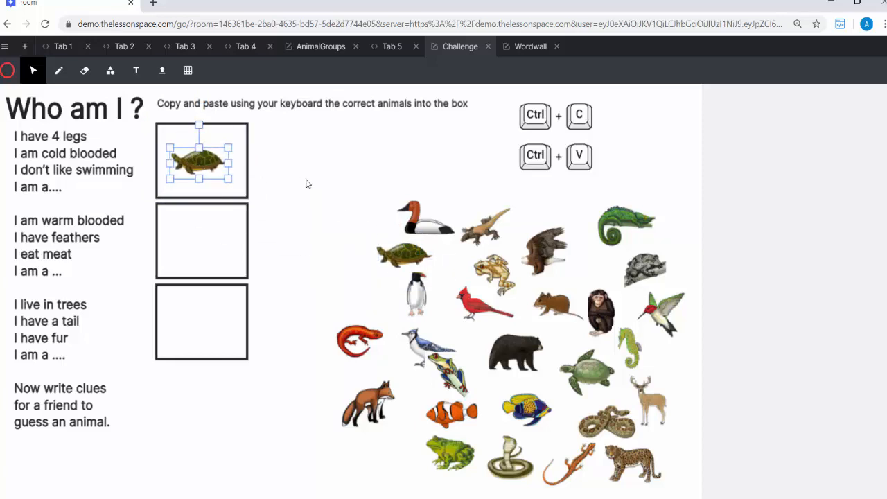
left_click(554, 197)
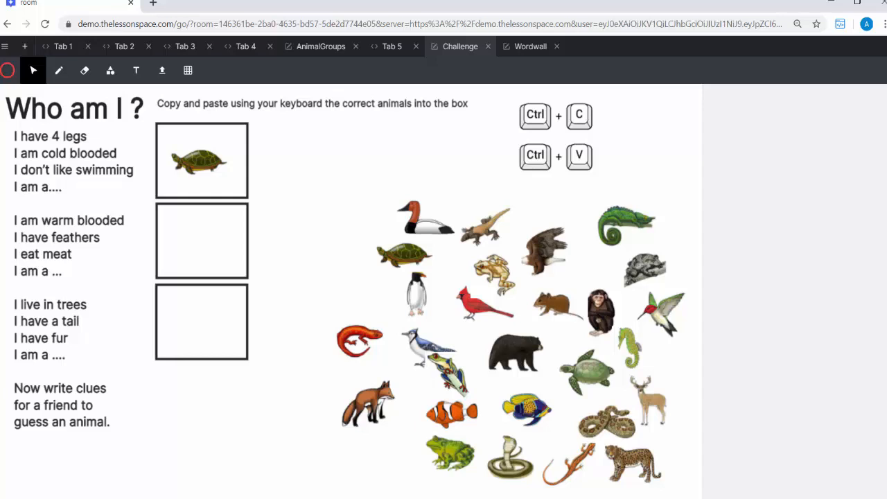
mouse_move(187, 430)
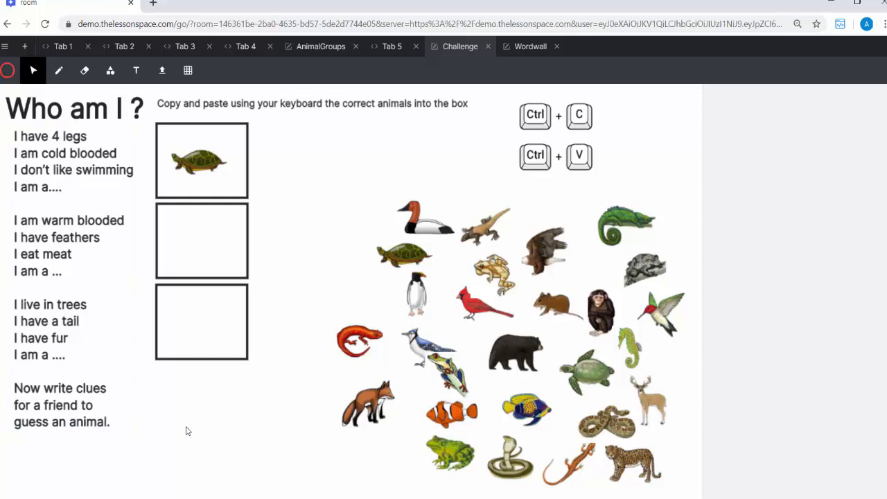
mouse_move(33, 292)
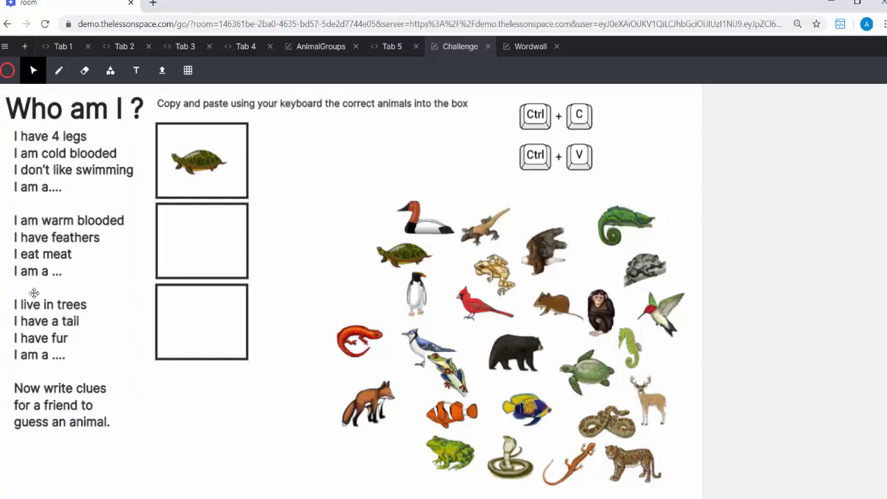
mouse_move(122, 395)
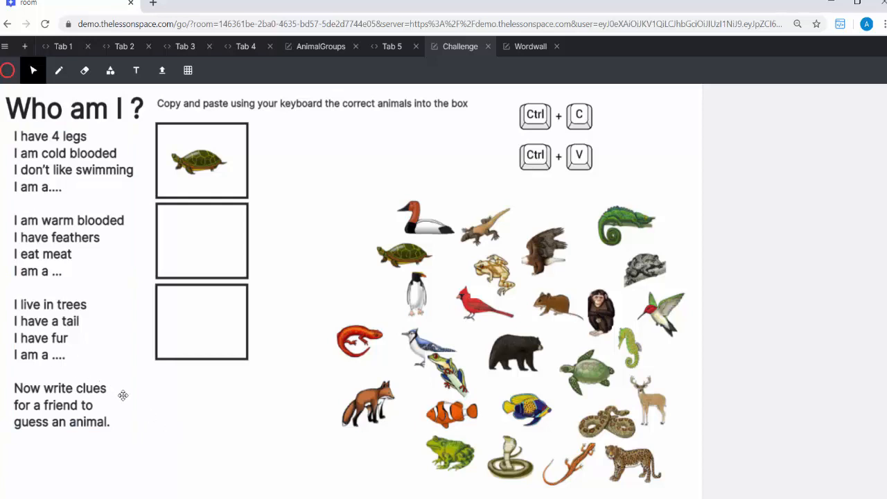